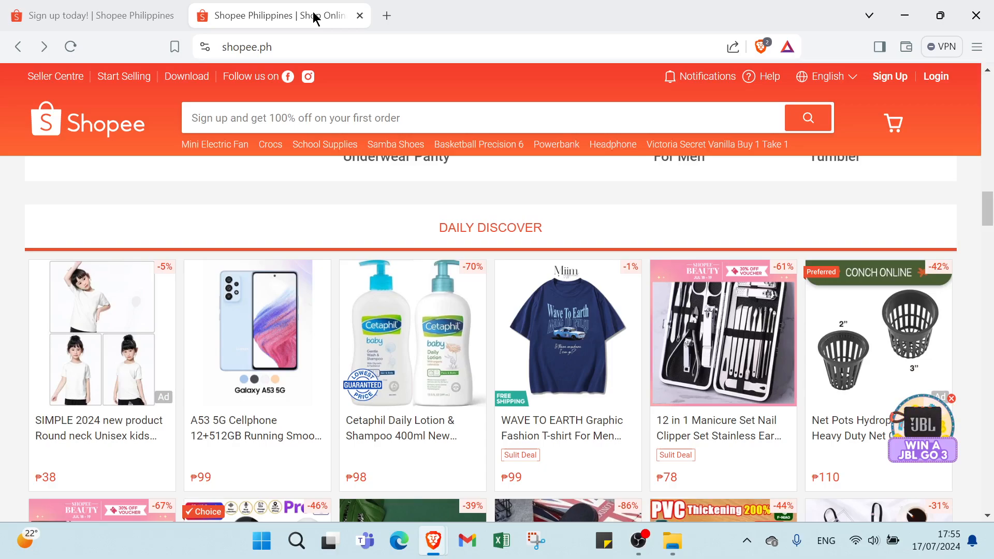
pyautogui.moveTo(495, 491)
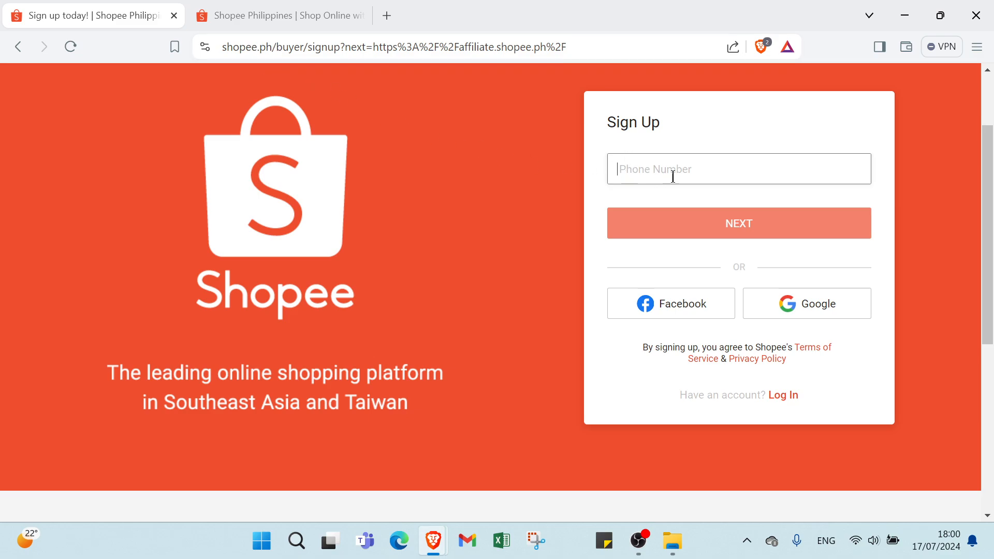
pyautogui.moveTo(759, 236)
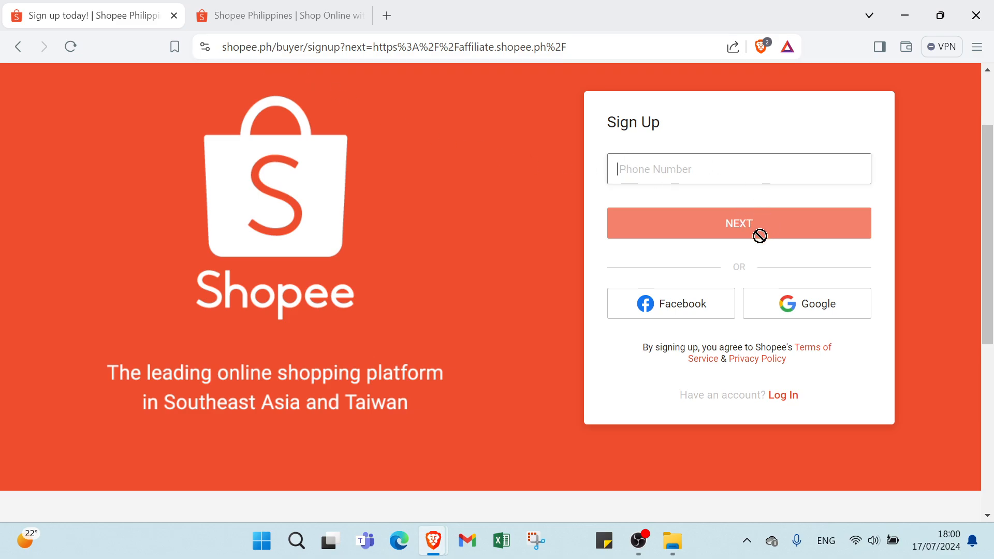
pyautogui.moveTo(702, 324)
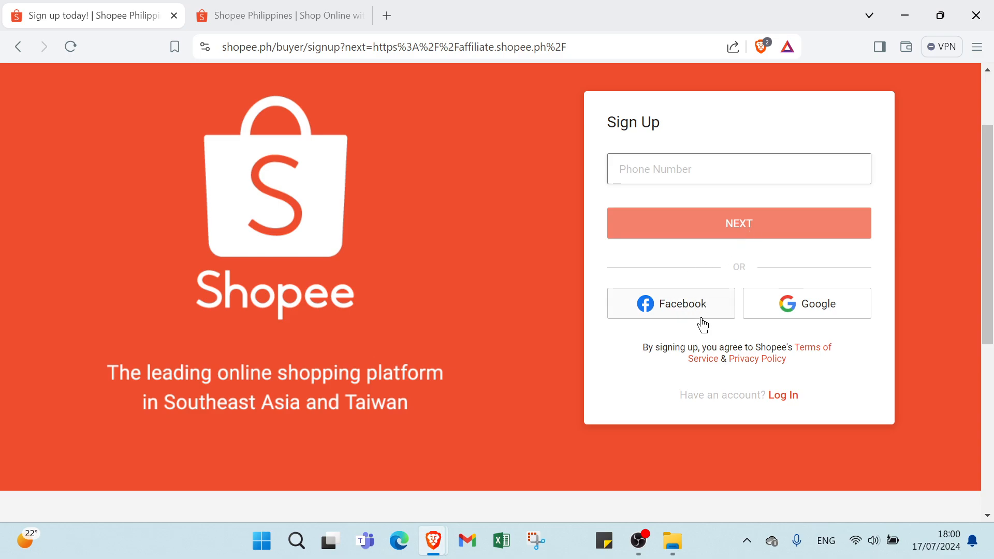
pyautogui.moveTo(806, 347)
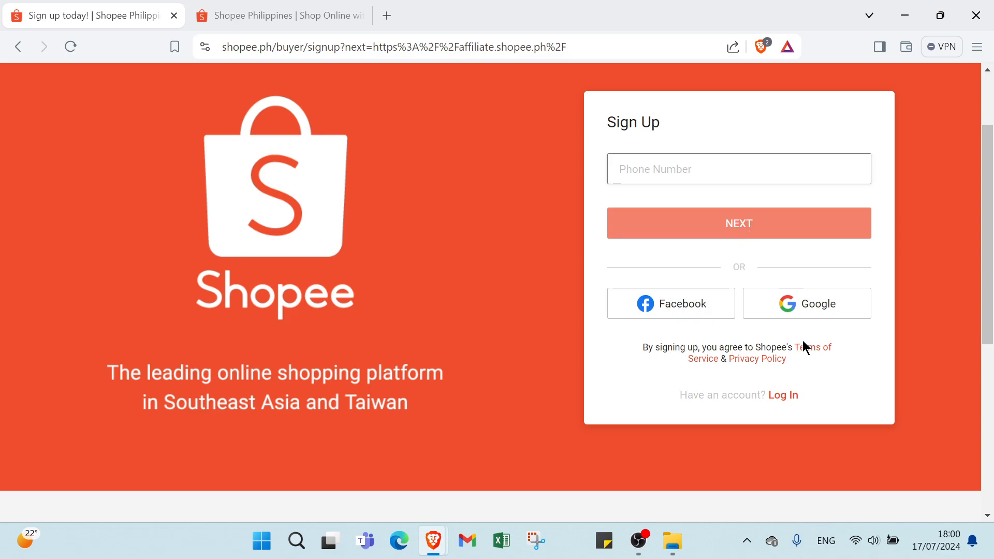
pyautogui.moveTo(778, 390)
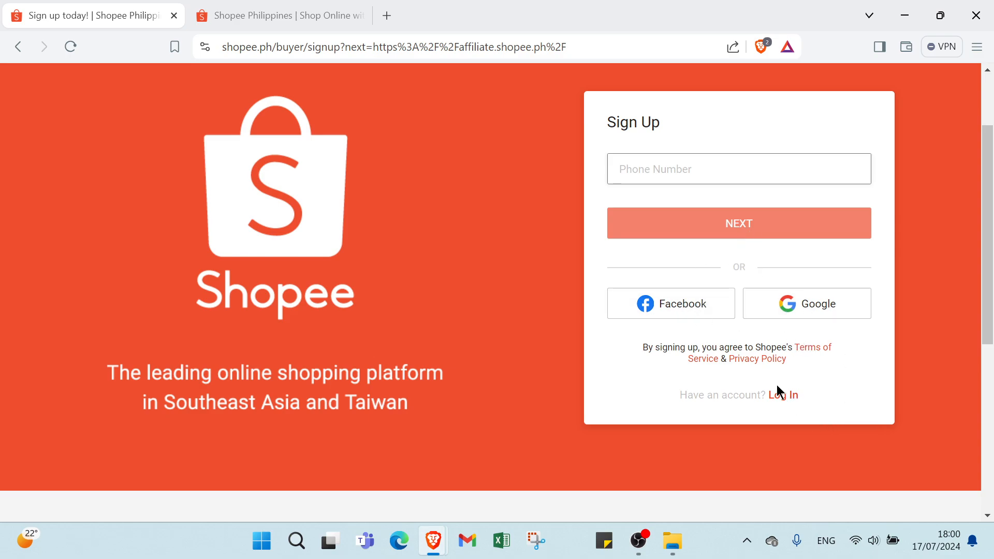
# Switch from the sign-up form to the log-in page for existing accounts
pyautogui.click(783, 395)
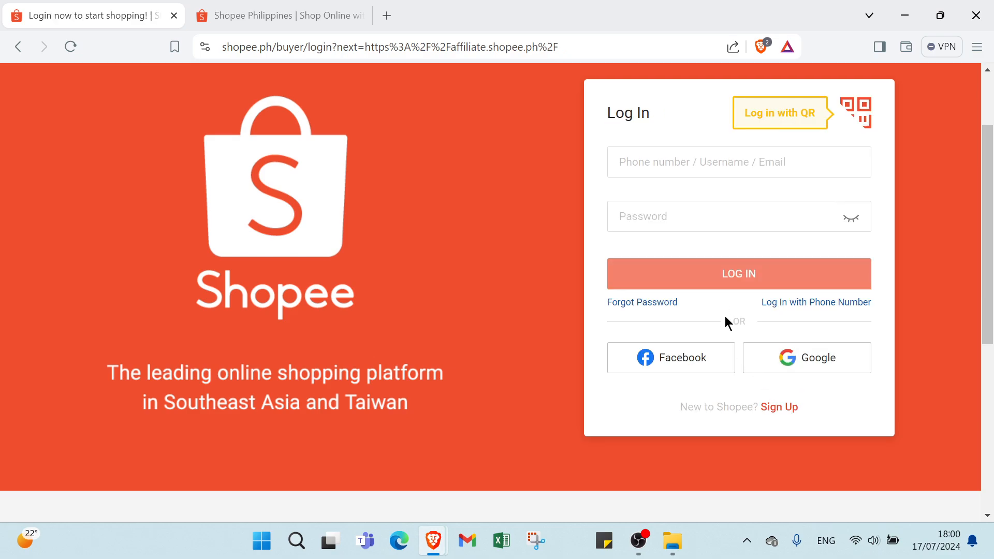
pyautogui.moveTo(628, 196)
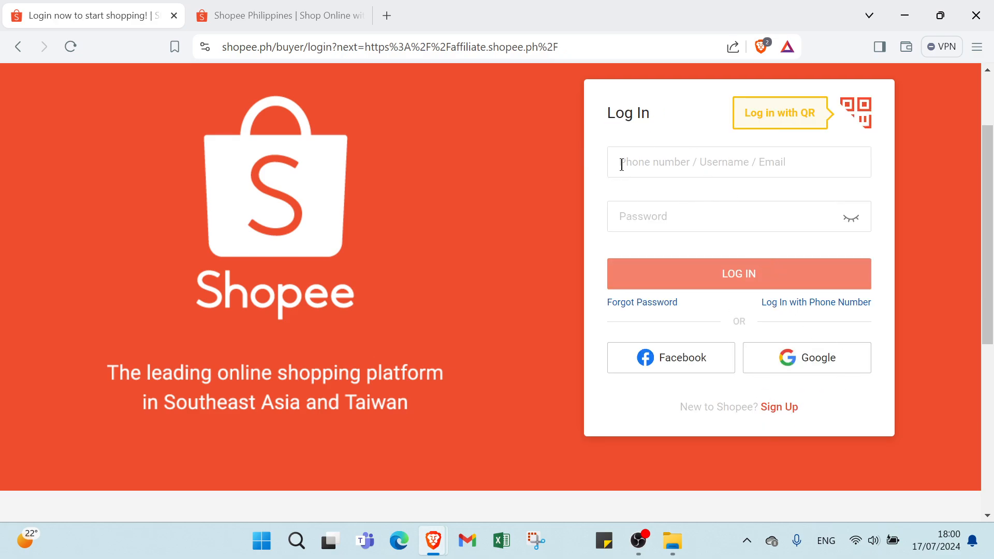
pyautogui.moveTo(758, 170)
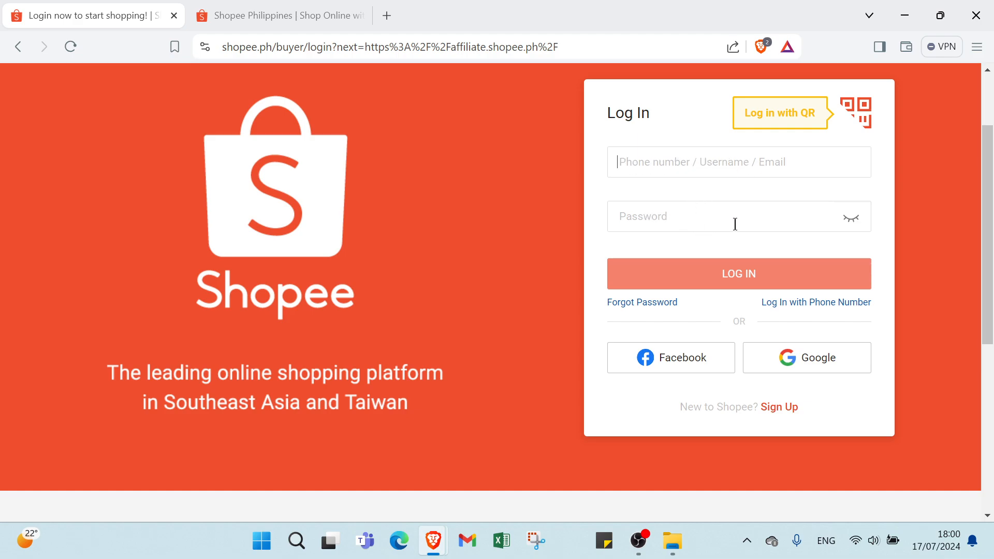
pyautogui.scroll(-3)
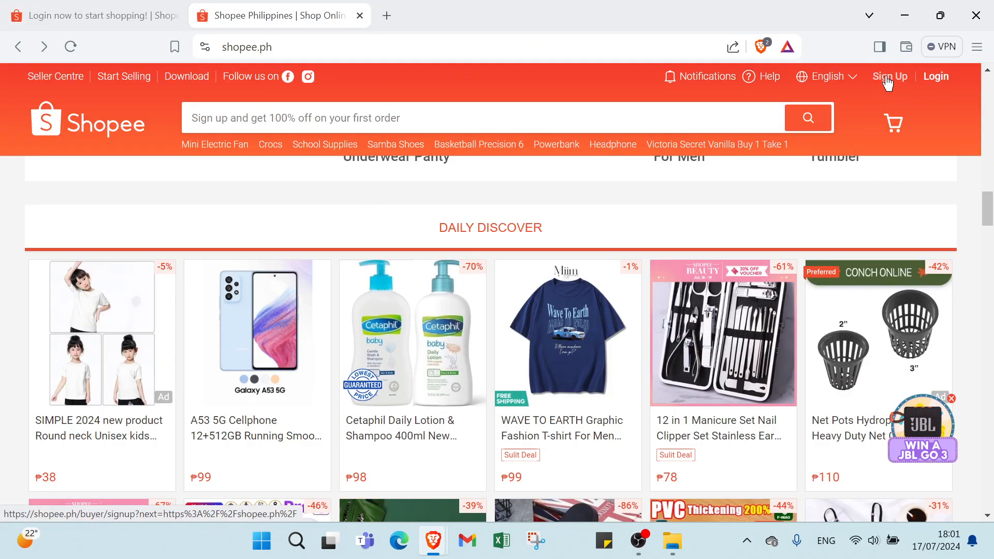
pyautogui.moveTo(888, 83)
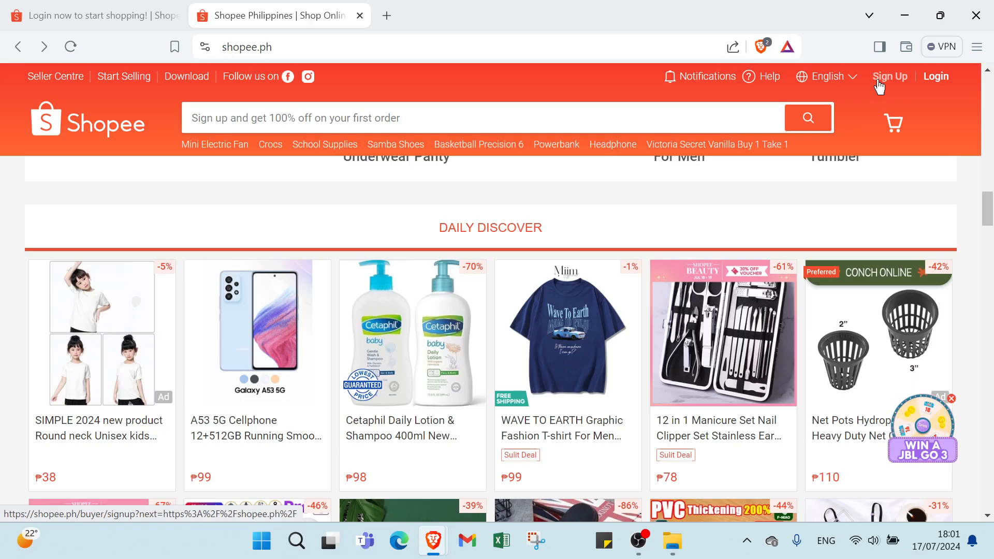
pyautogui.click(826, 75)
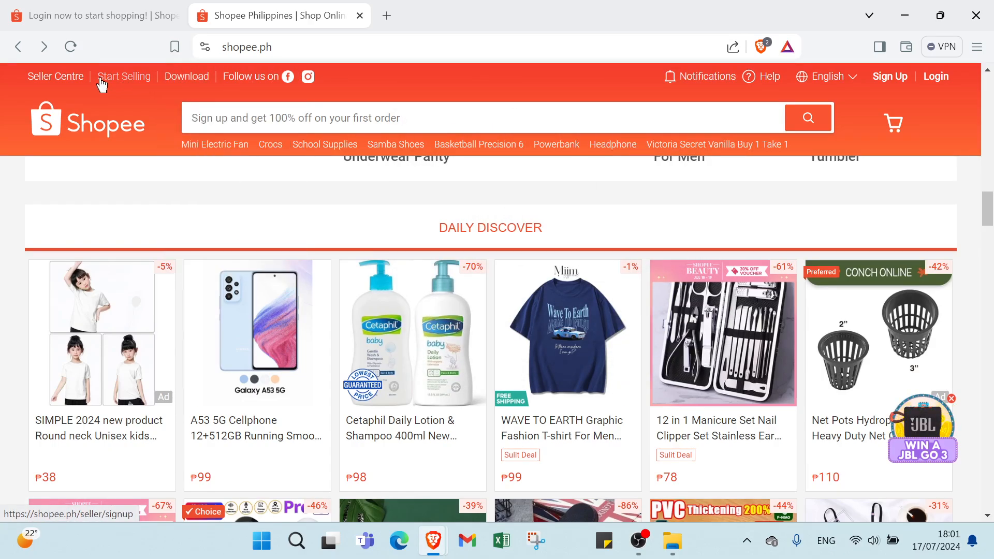
pyautogui.scroll(-3)
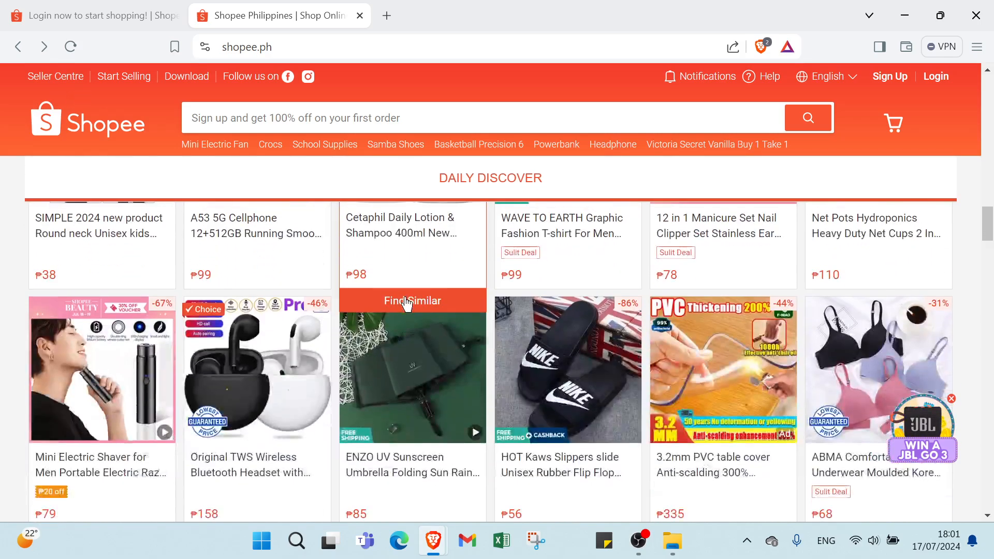
pyautogui.scroll(-3)
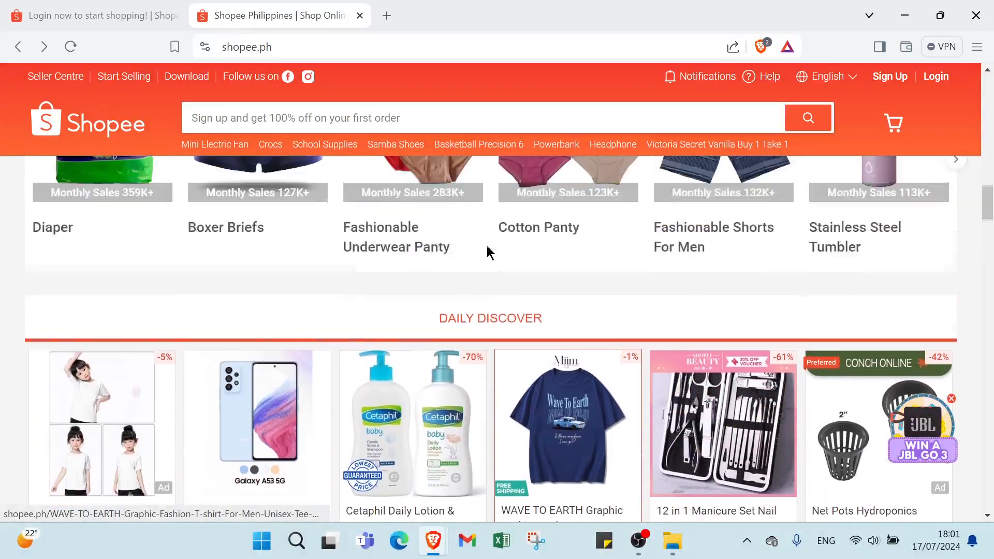
pyautogui.scroll(-3)
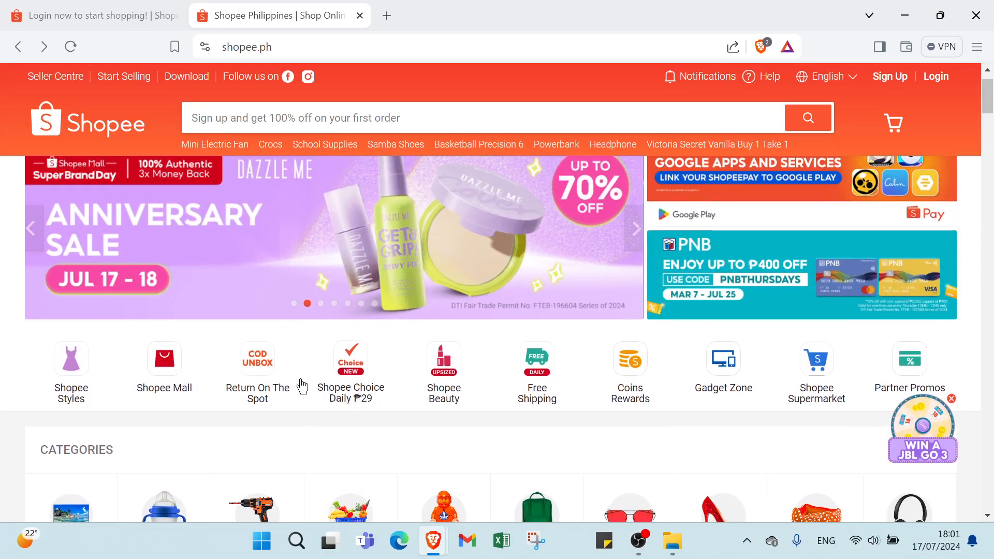
pyautogui.moveTo(258, 373)
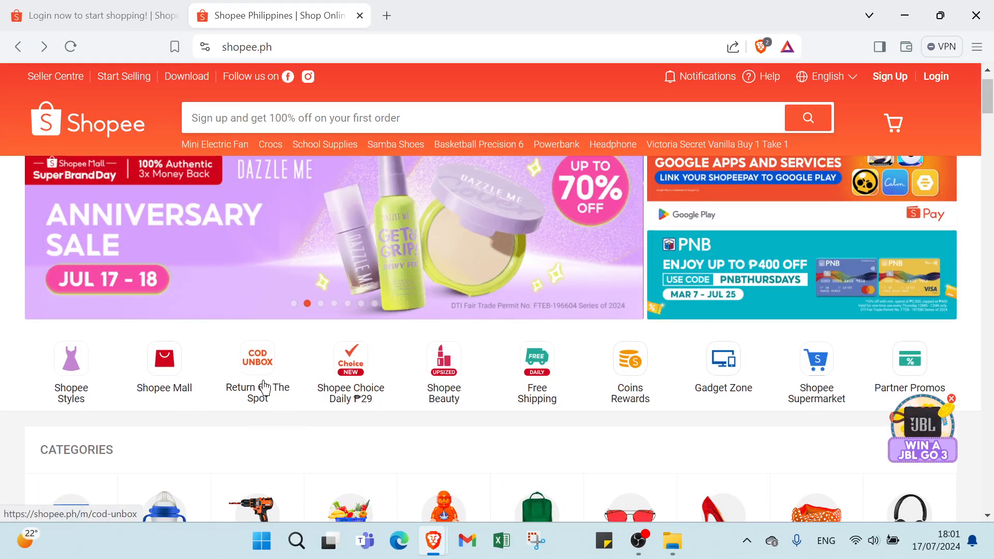
pyautogui.scroll(-3)
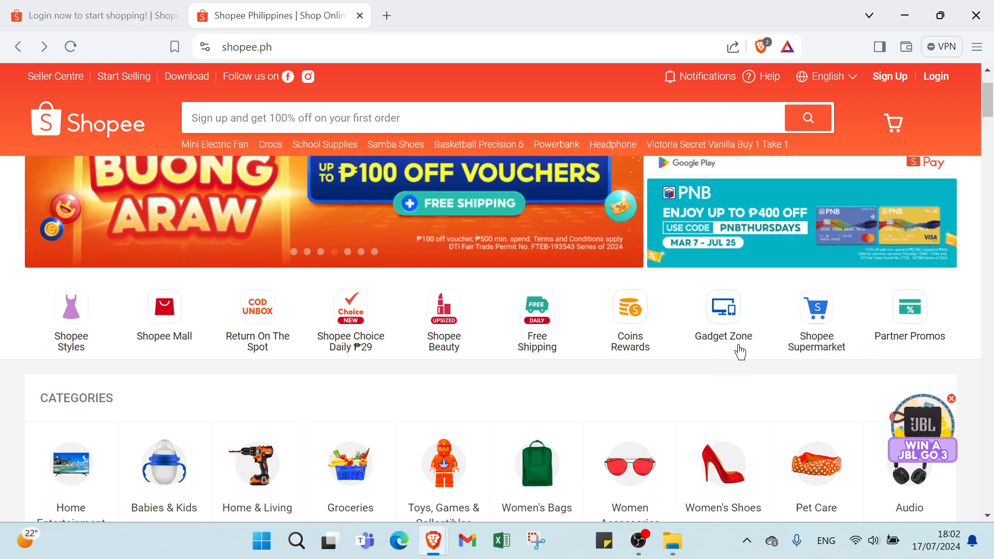
pyautogui.scroll(-3)
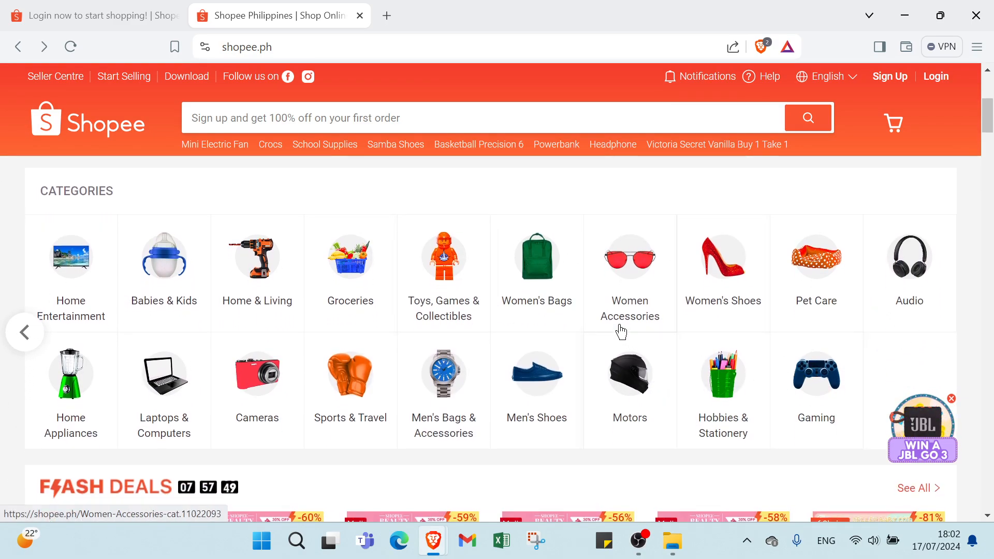
pyautogui.moveTo(430, 335)
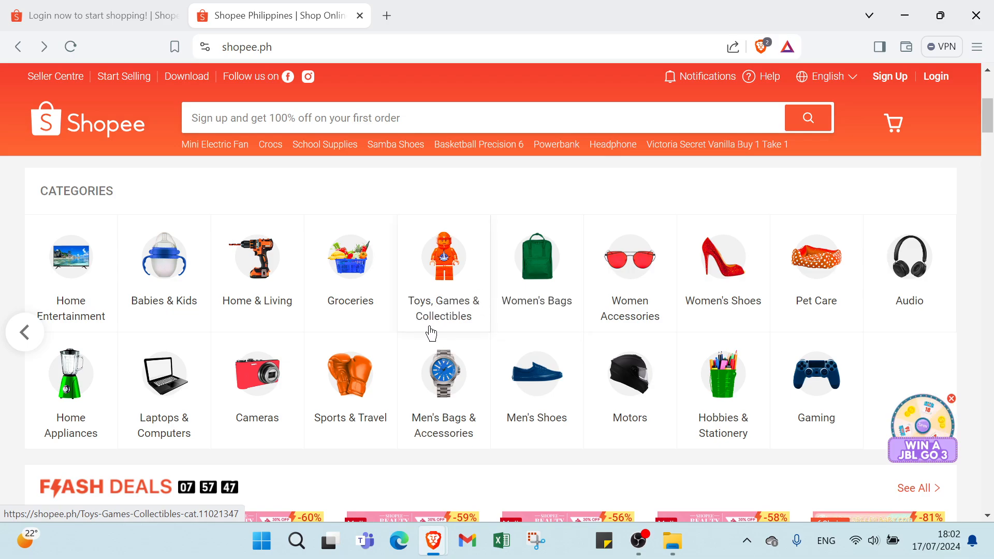
pyautogui.moveTo(375, 286)
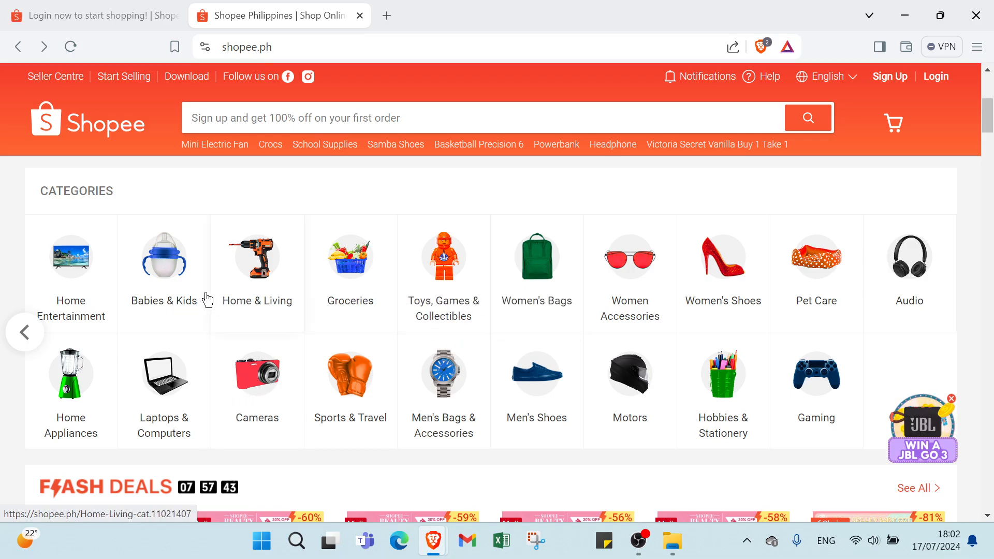
pyautogui.click(25, 332)
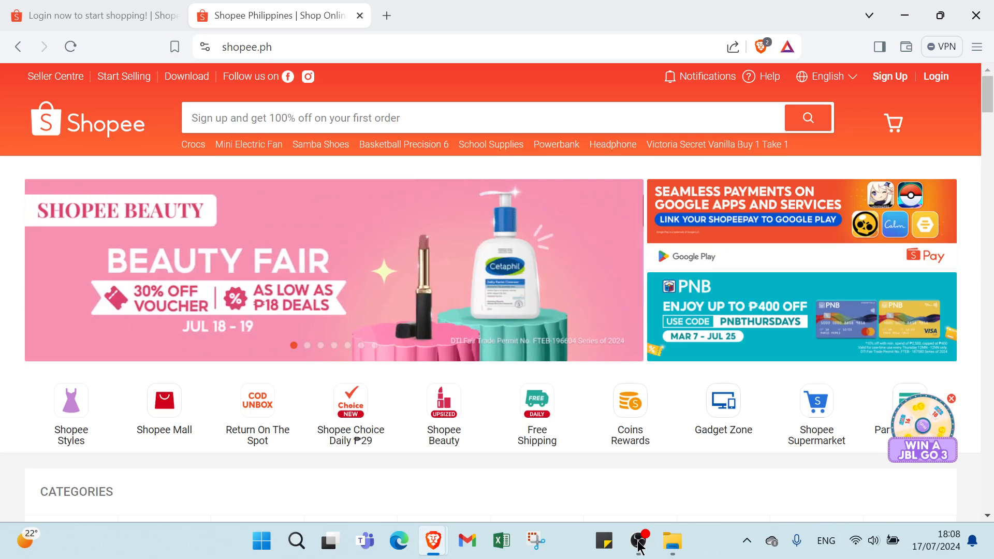
# Search for Basketball Precision 6, sort results by top sales and review the page down to the footer
pyautogui.scroll(-3)
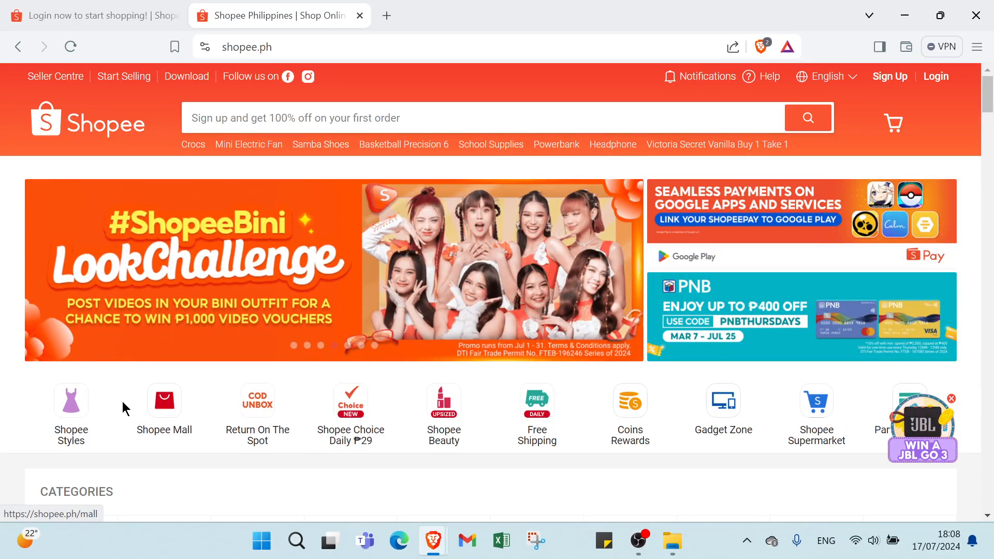
pyautogui.moveTo(410, 152)
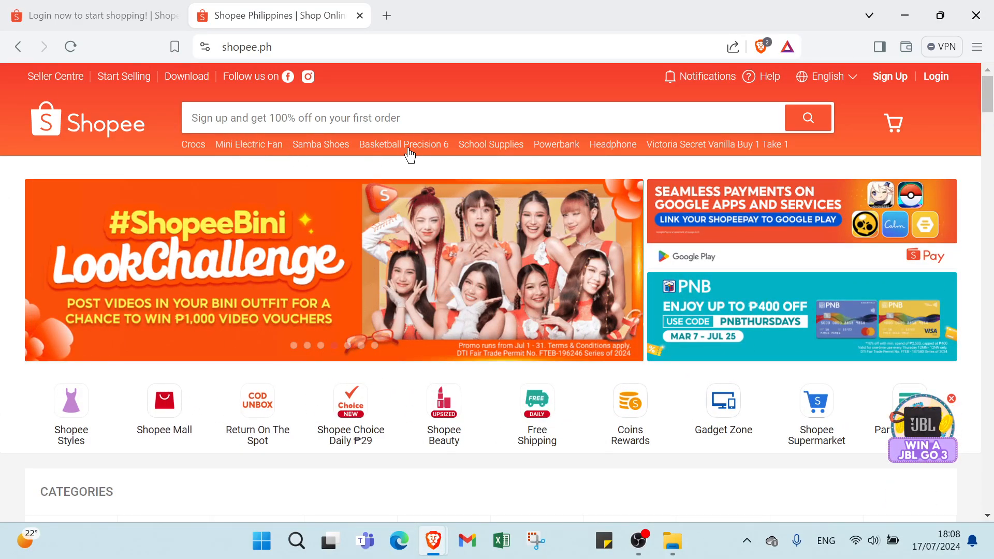
pyautogui.click(403, 145)
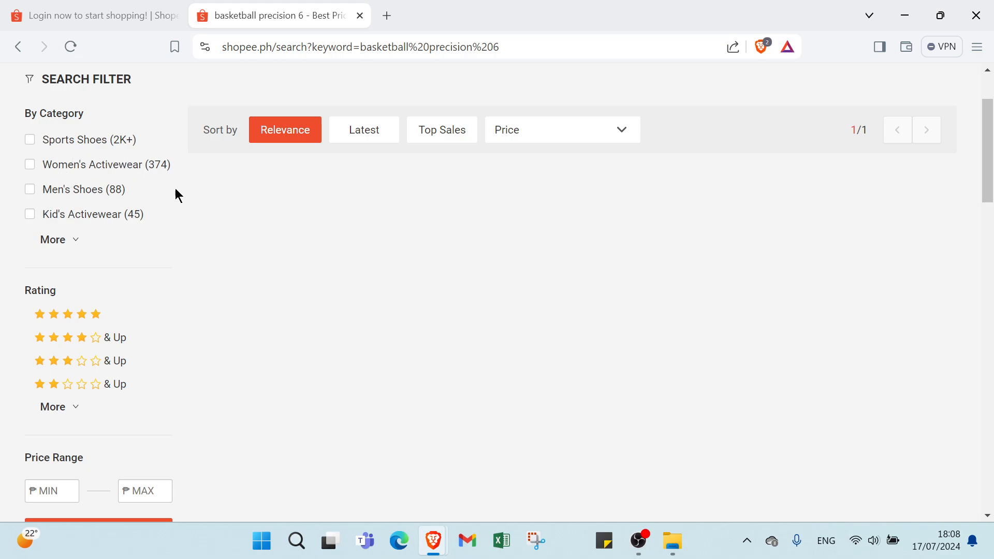
pyautogui.moveTo(449, 148)
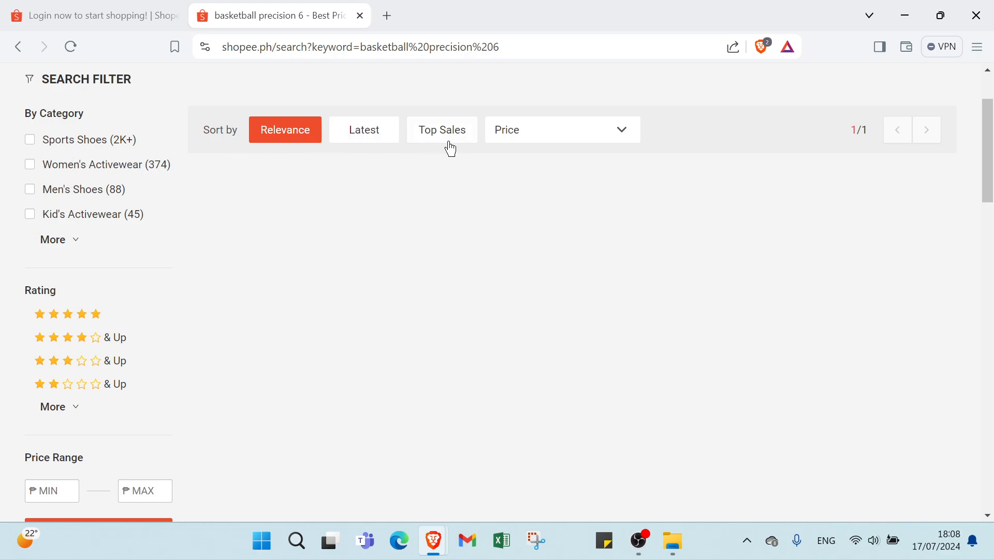
pyautogui.click(560, 129)
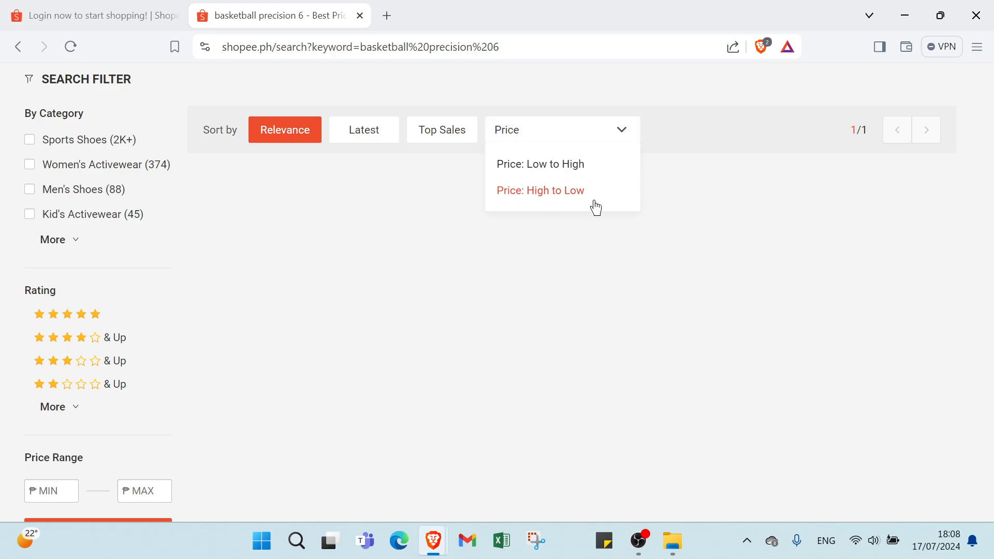
pyautogui.scroll(-3)
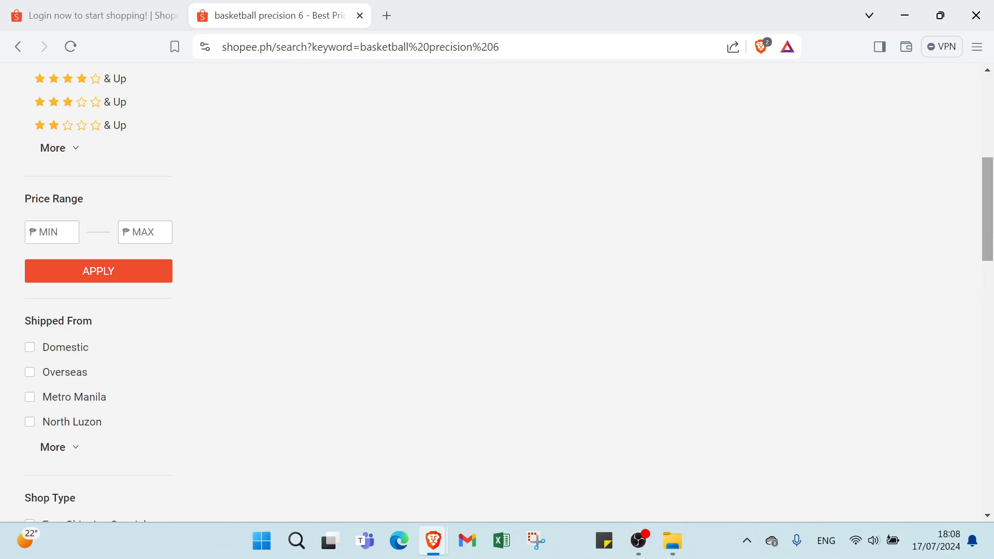
pyautogui.scroll(-3)
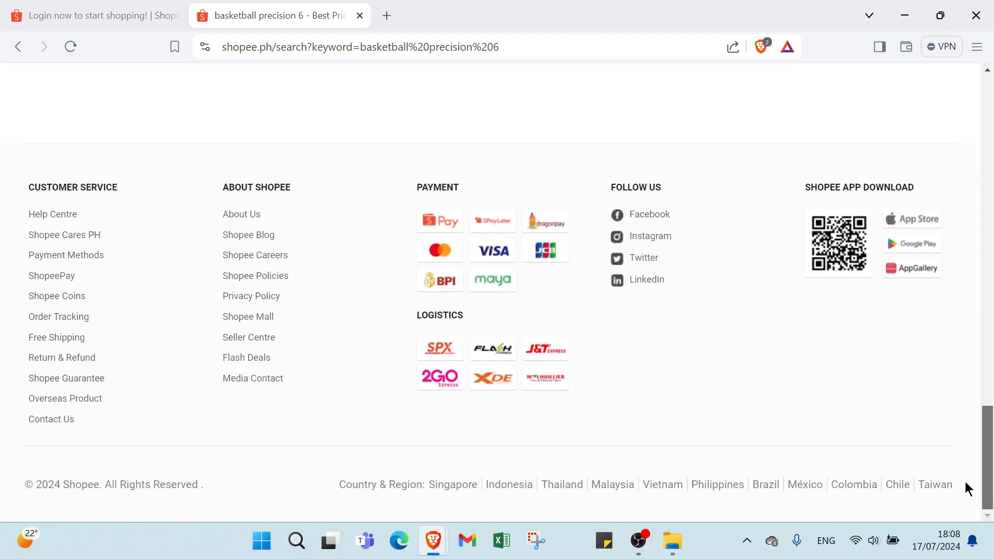
pyautogui.scroll(3)
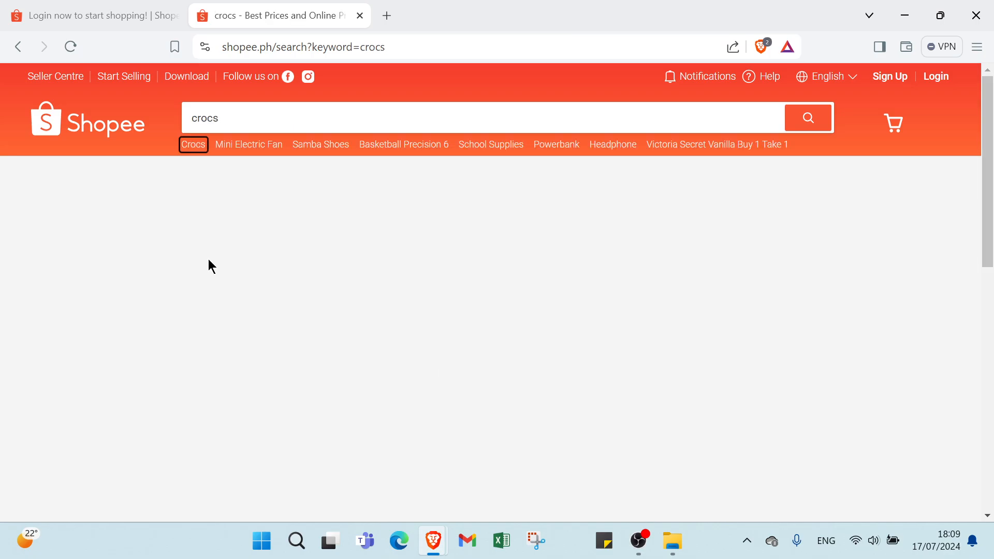
# Return to the home page and scroll past Flash Deals and Shopee Mall to the descriptive text
pyautogui.click(87, 120)
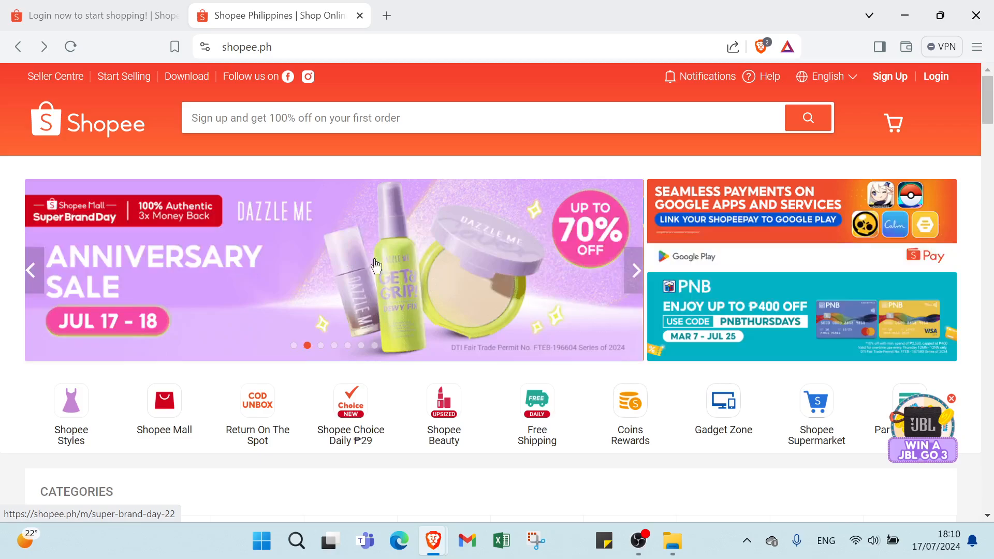
pyautogui.scroll(-3)
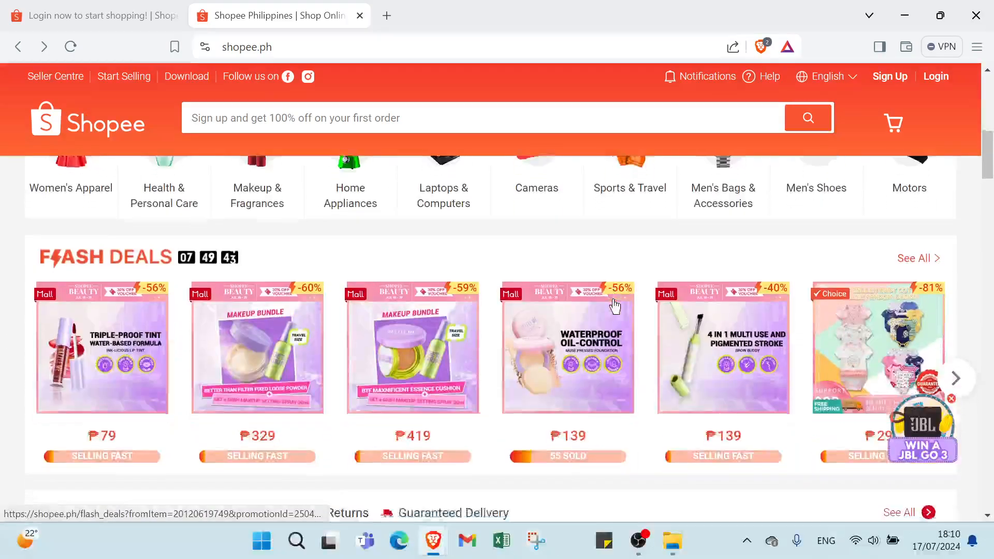
pyautogui.scroll(-3)
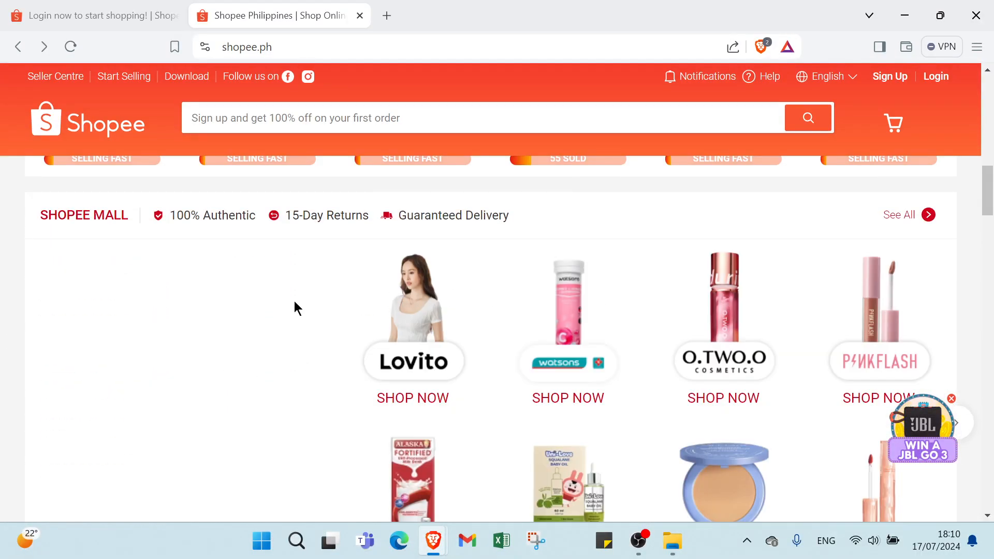
pyautogui.scroll(-3)
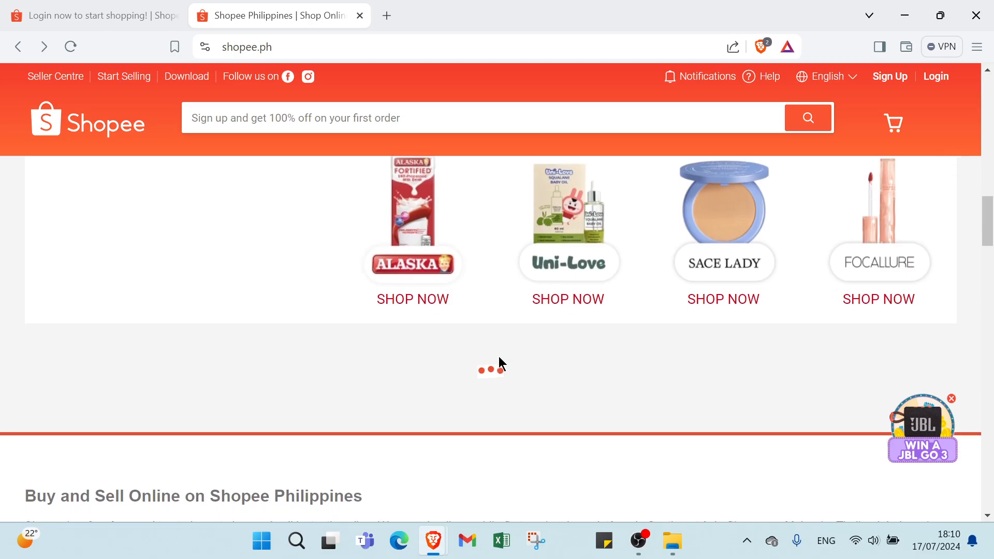
pyautogui.scroll(-3)
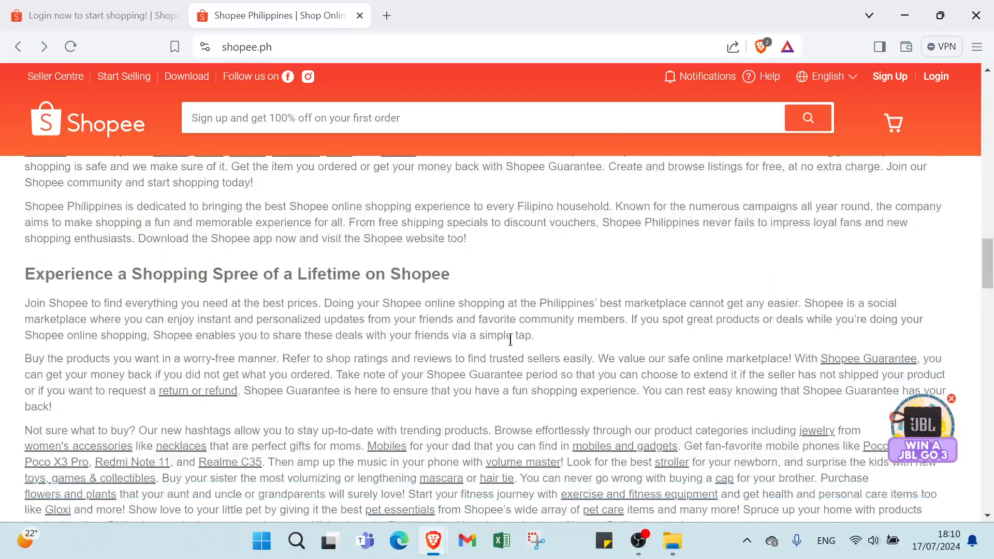